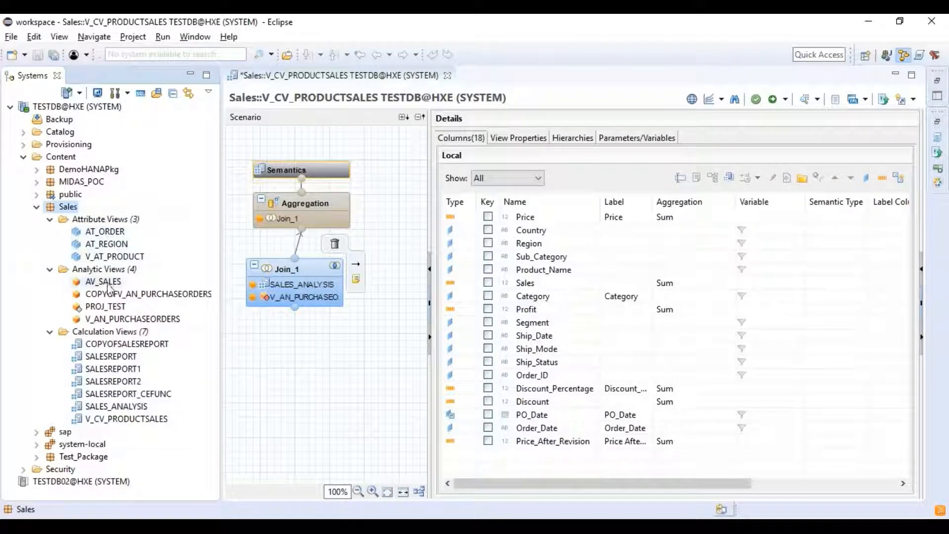
Select the V_CV_PRODUCTSALES calculation view in HANA Studio and show its output columns
{"action": "left_click", "coordinate": [128, 420]}
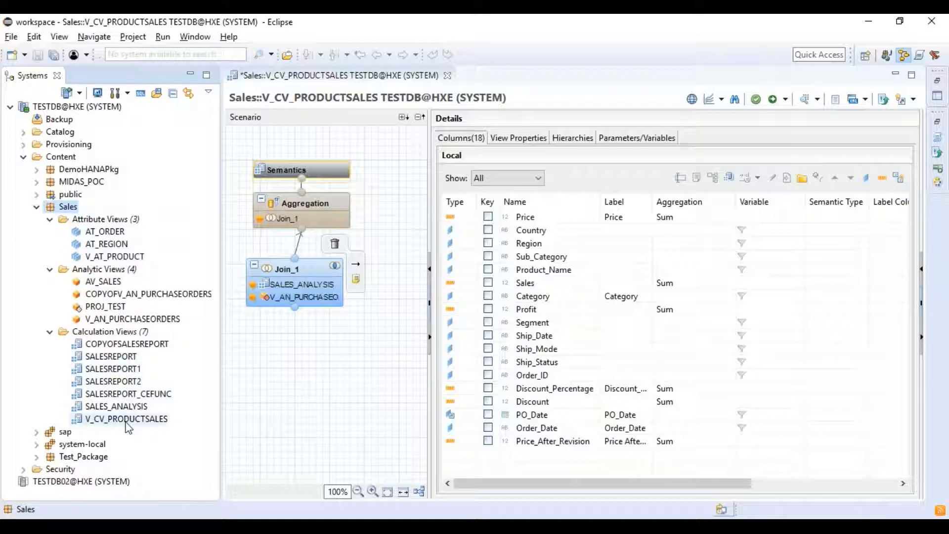
{"action": "left_click", "coordinate": [125, 419]}
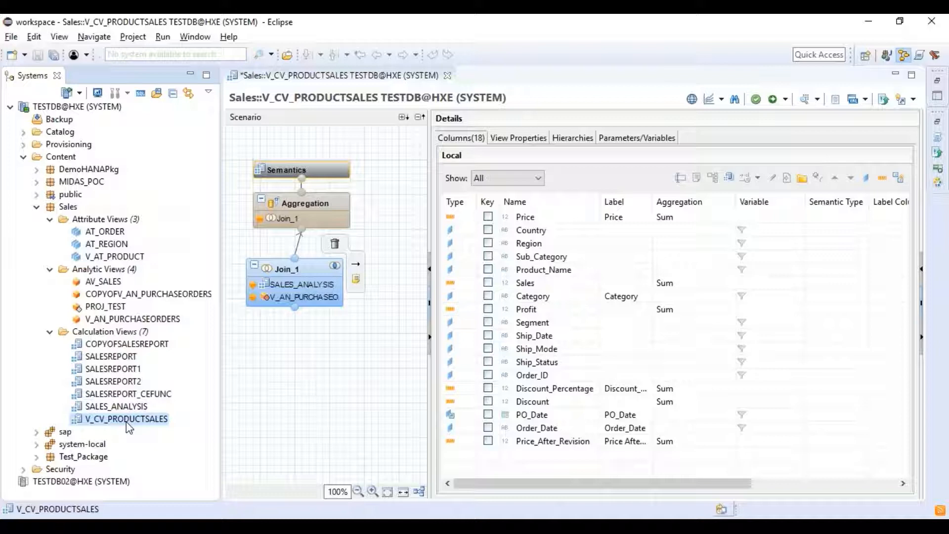
{"action": "mouse_move", "coordinate": [306, 210]}
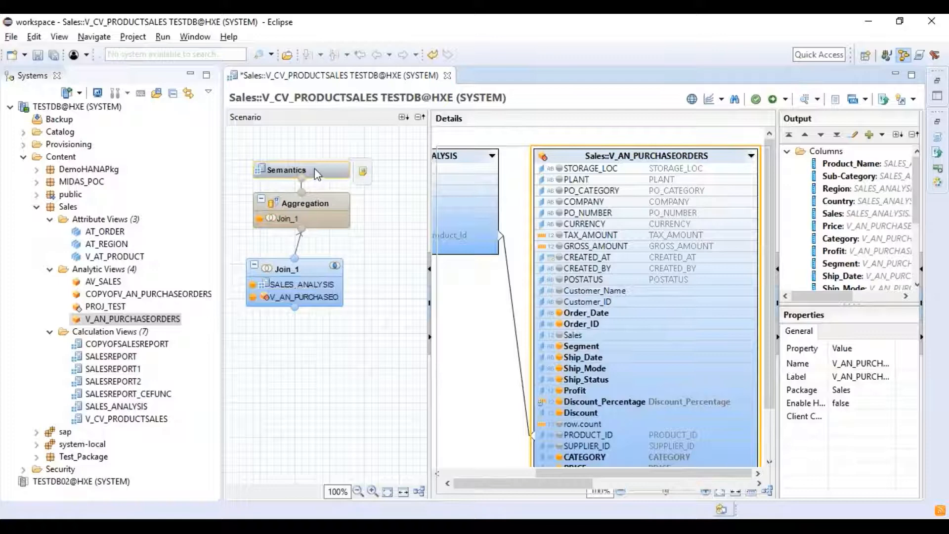
{"action": "left_click", "coordinate": [285, 170]}
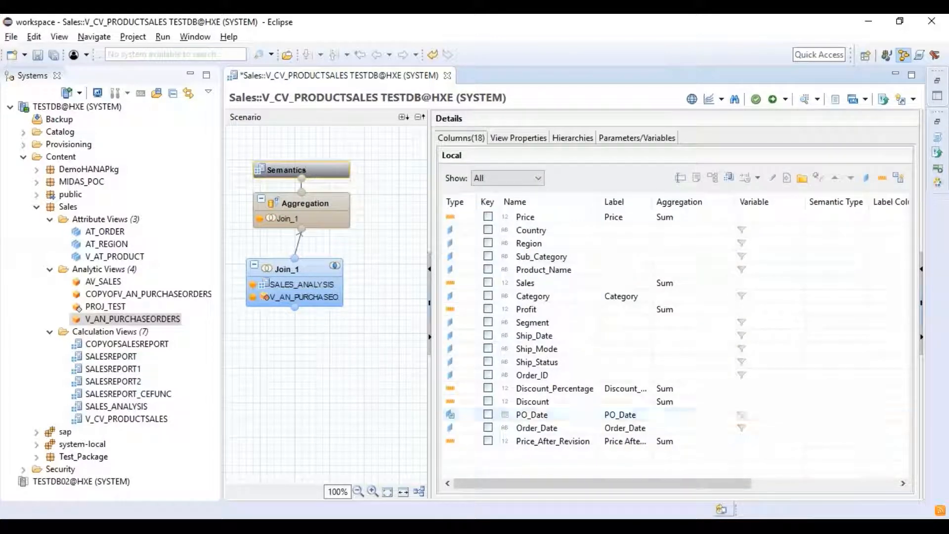
{"action": "left_click", "coordinate": [532, 323]}
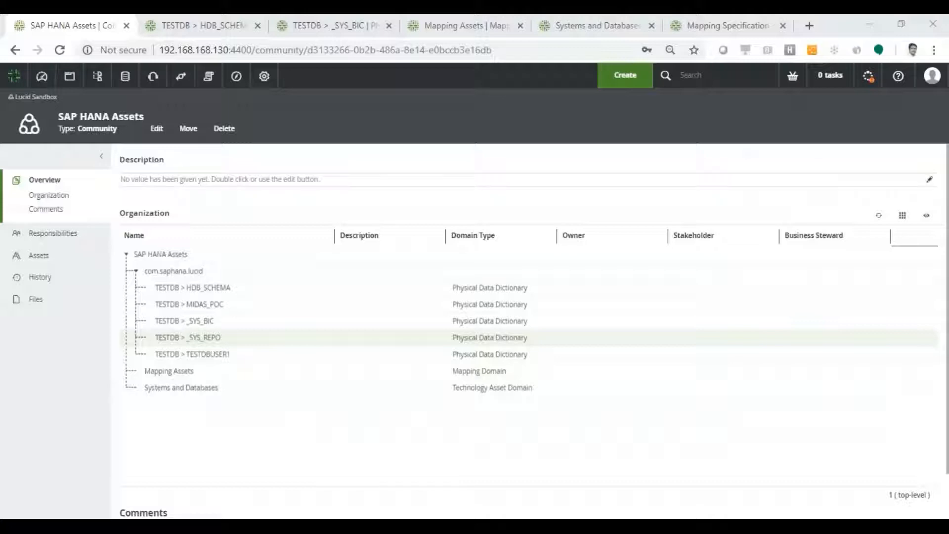
{"action": "mouse_move", "coordinate": [192, 287]}
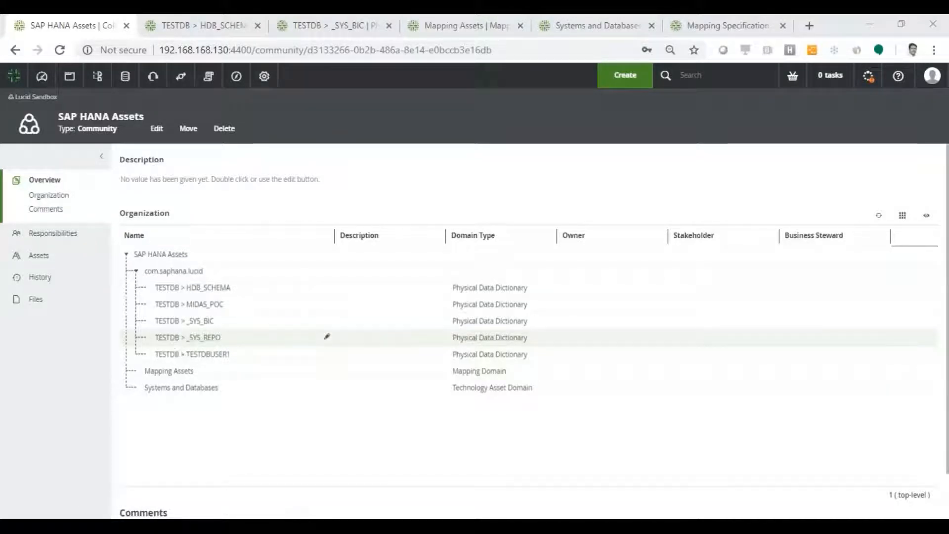
{"action": "mouse_move", "coordinate": [188, 337]}
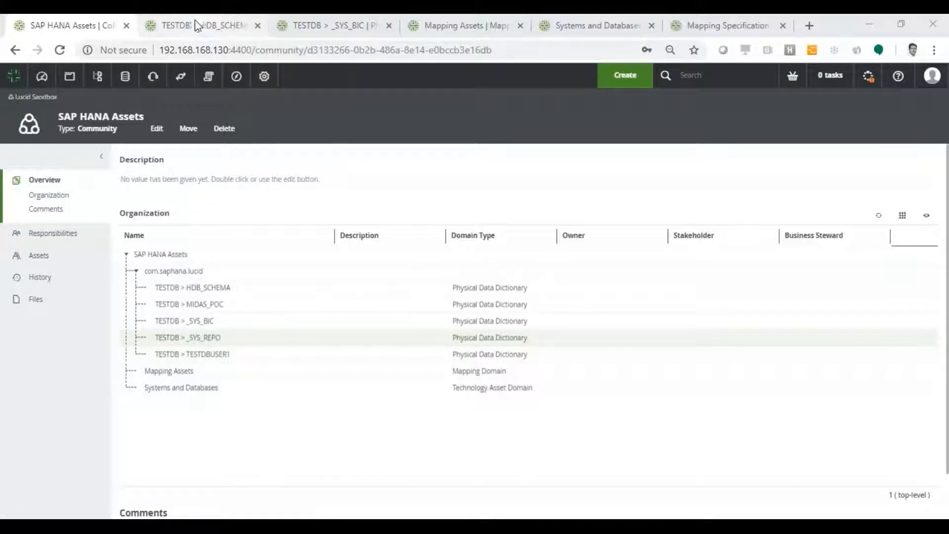
Browse the HDB_SCHEMA and _SYS_BIC data dictionary assets, then the Mapping Assets domain's 21 mapping specifications
{"action": "left_click", "coordinate": [194, 26]}
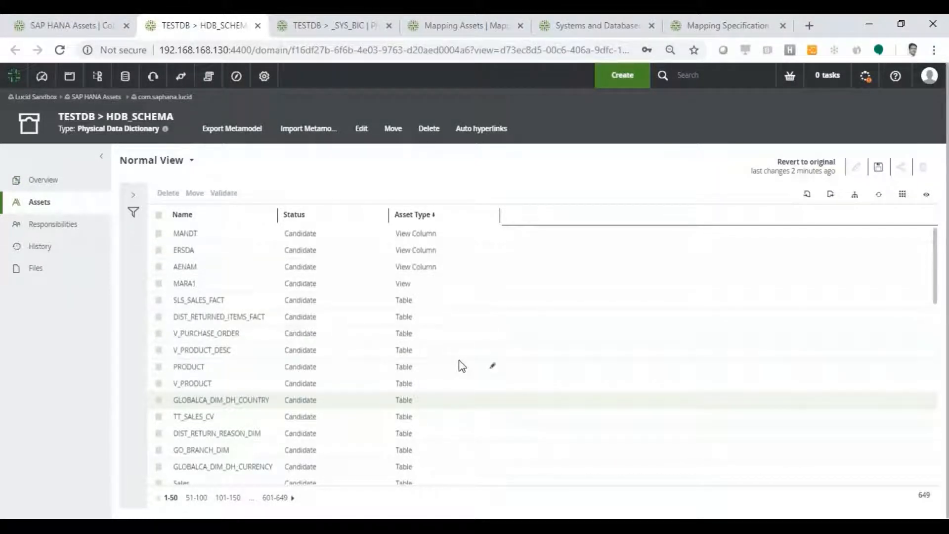
{"action": "scroll", "scroll_direction": "down", "scroll_amount": 3}
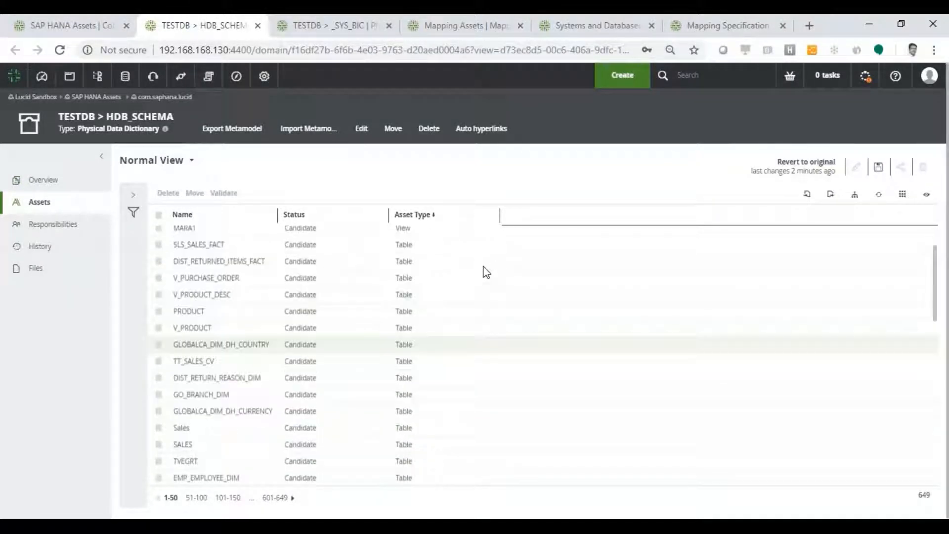
{"action": "scroll", "scroll_direction": "down", "scroll_amount": 3}
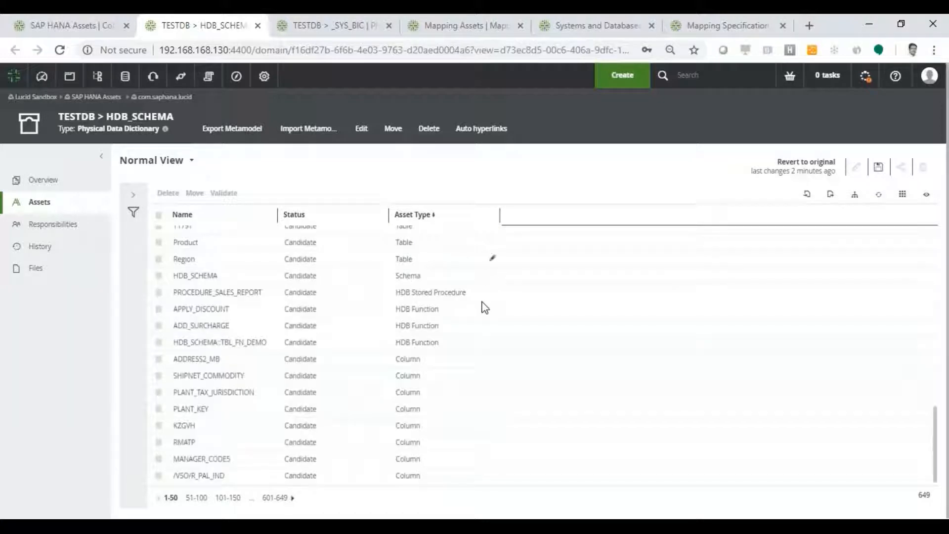
{"action": "mouse_move", "coordinate": [473, 309]}
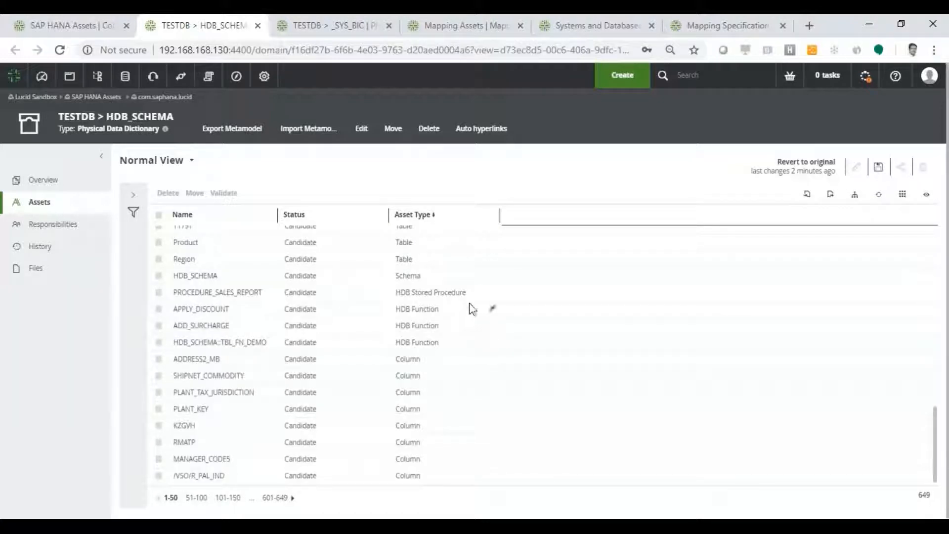
{"action": "mouse_move", "coordinate": [472, 321]}
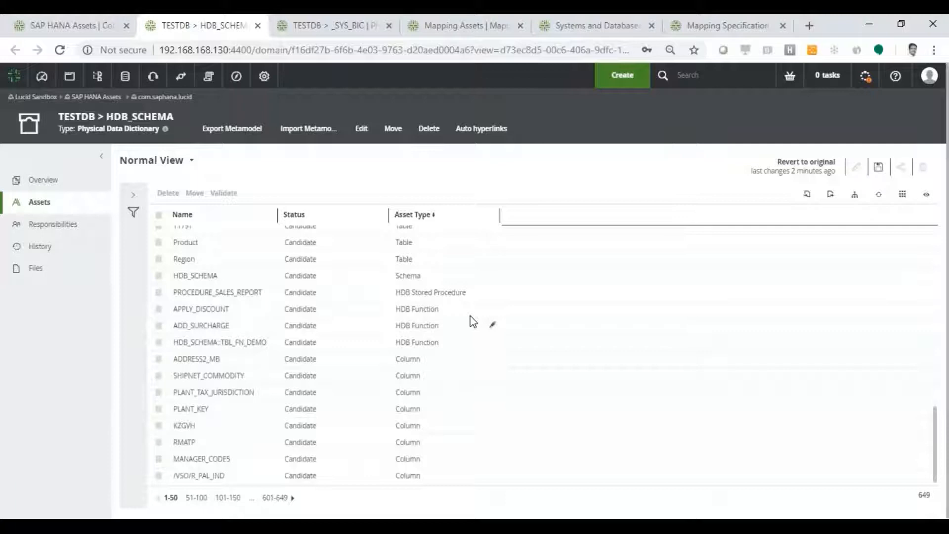
{"action": "left_click", "coordinate": [333, 26]}
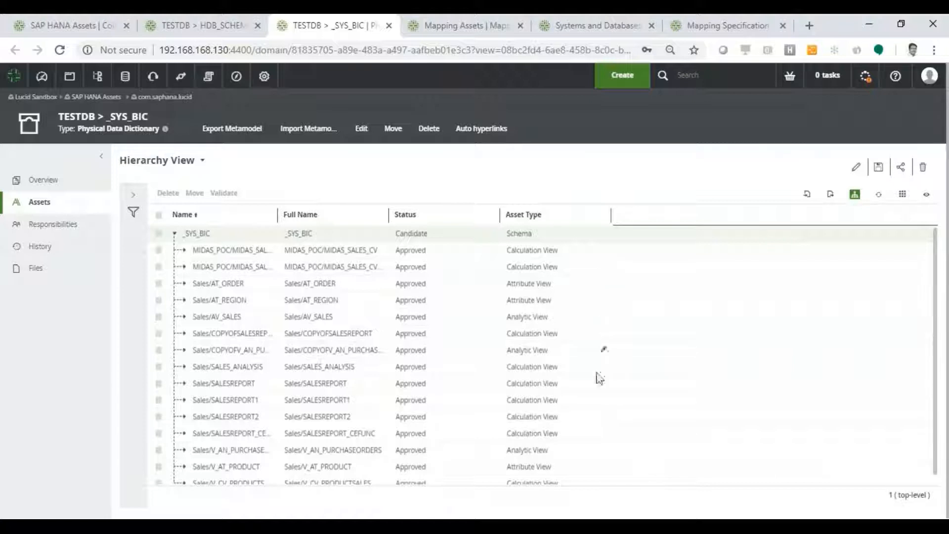
{"action": "left_click", "coordinate": [462, 26]}
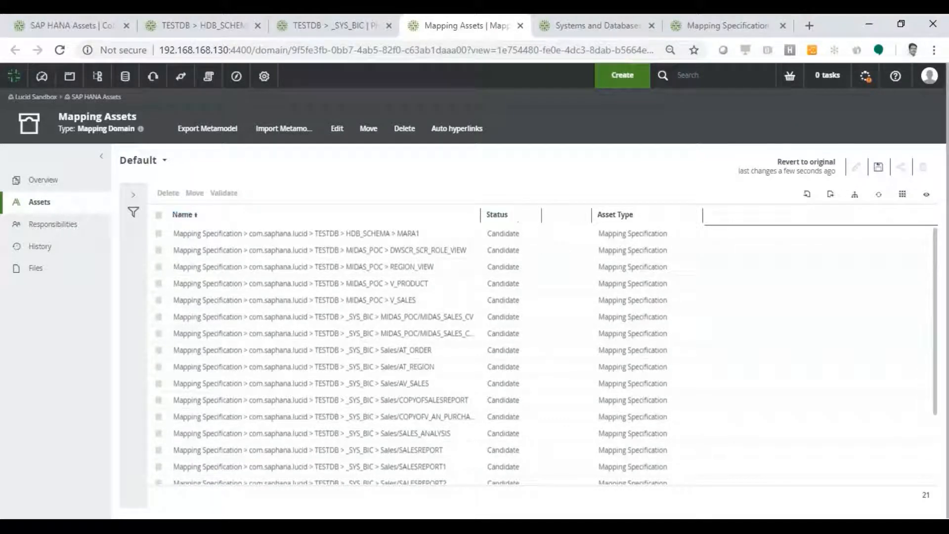
{"action": "scroll", "scroll_direction": "down", "scroll_amount": 3}
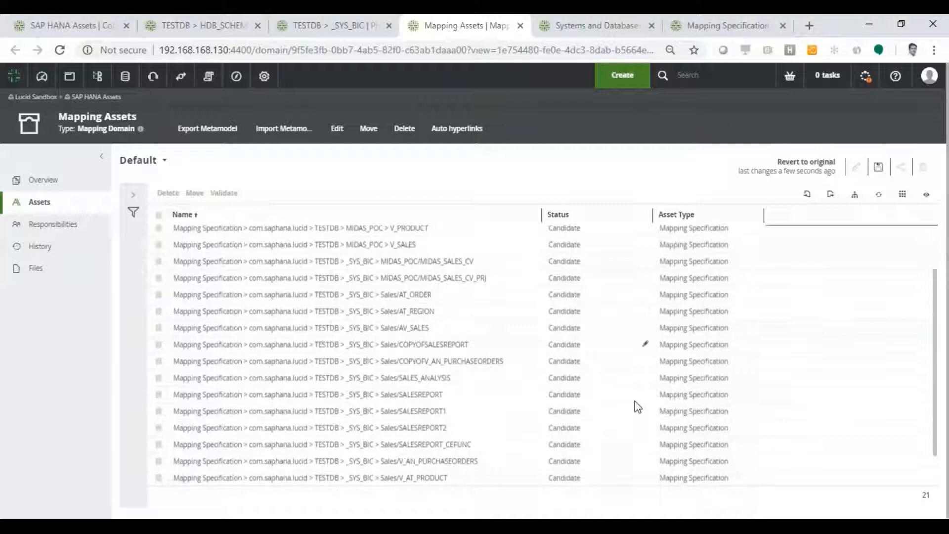
{"action": "scroll", "scroll_direction": "down", "scroll_amount": 3}
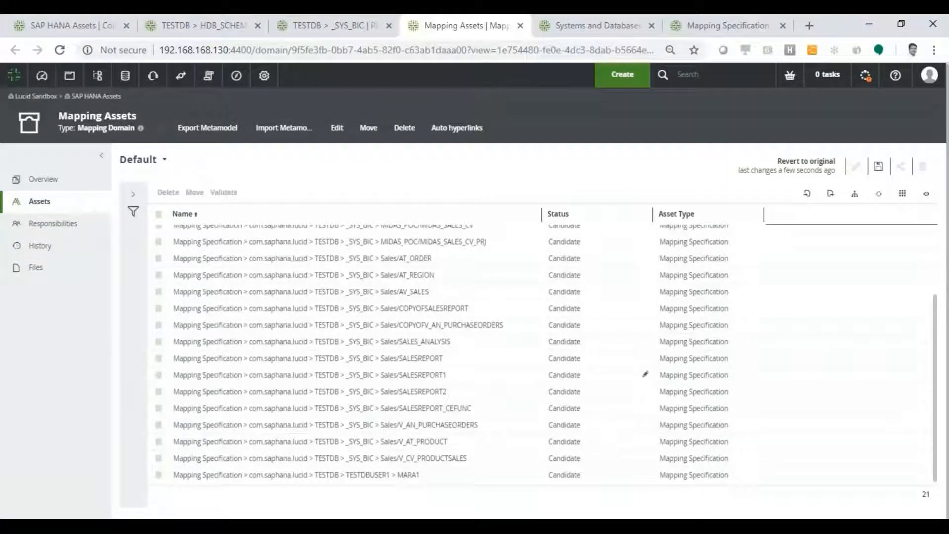
{"action": "left_click", "coordinate": [593, 25]}
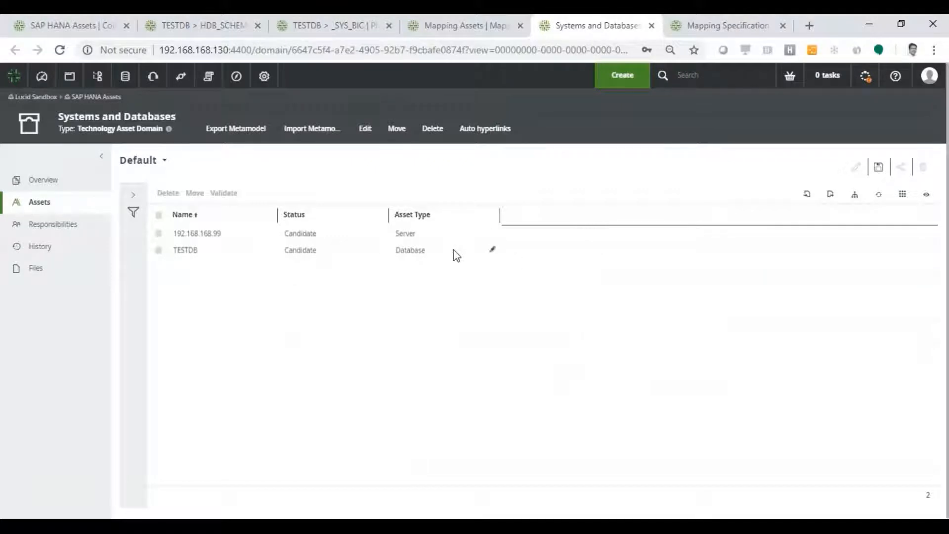
{"action": "left_click", "coordinate": [463, 25]}
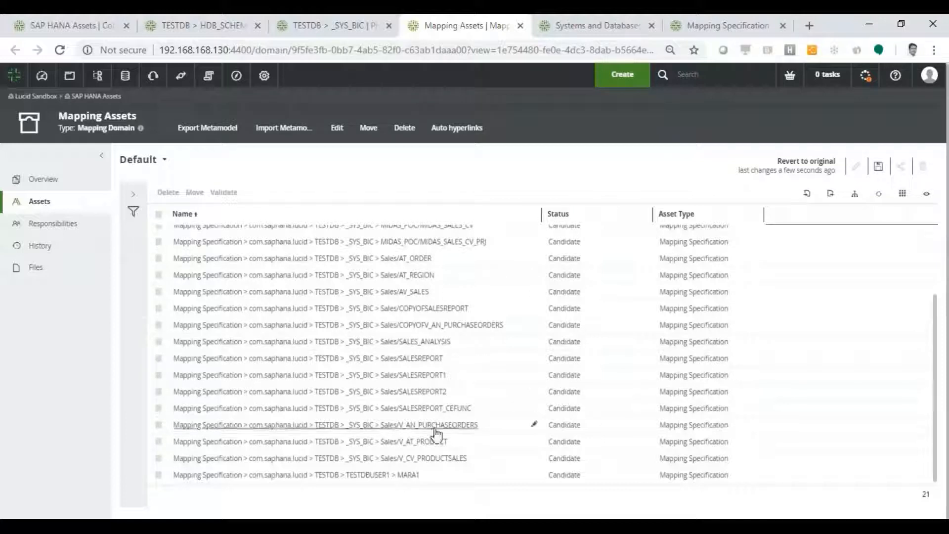
{"action": "mouse_move", "coordinate": [441, 466]}
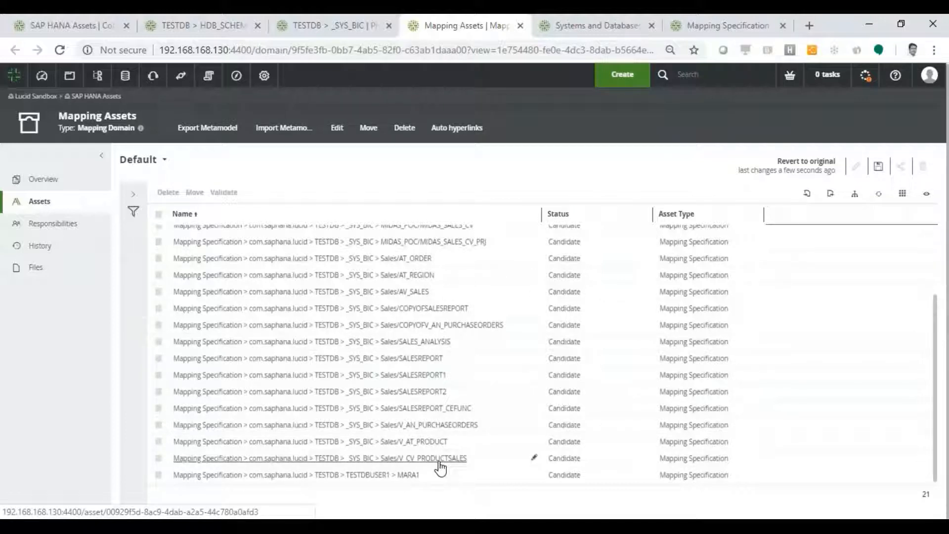
{"action": "left_click", "coordinate": [320, 458]}
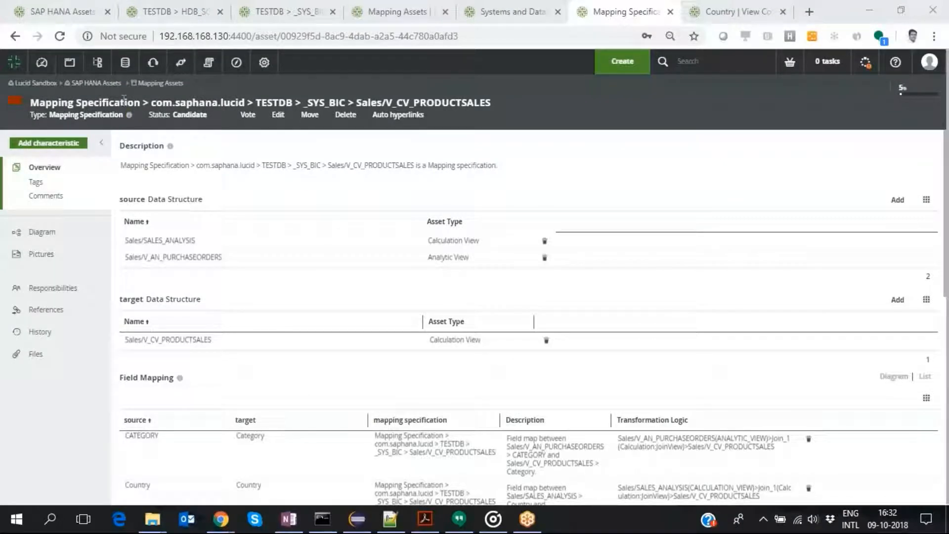
{"action": "mouse_move", "coordinate": [317, 254]}
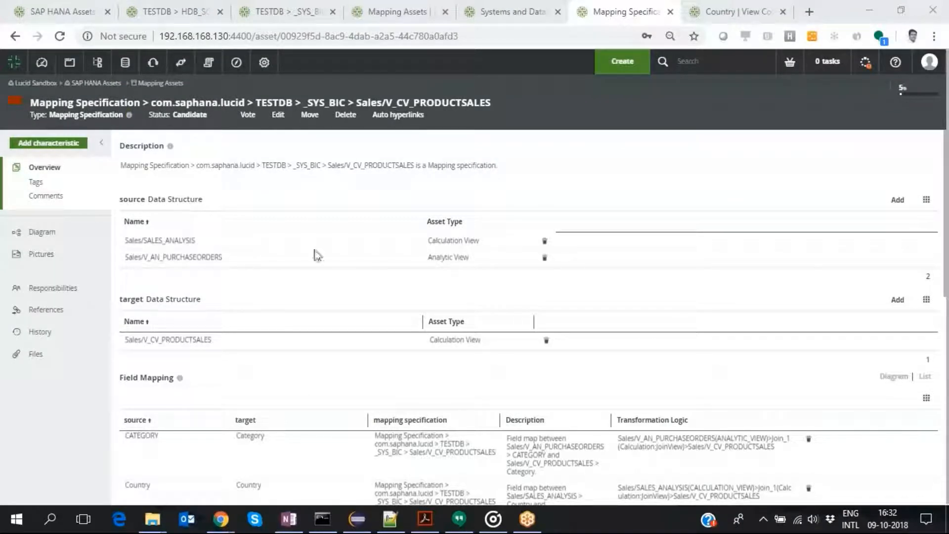
{"action": "mouse_move", "coordinate": [442, 356]}
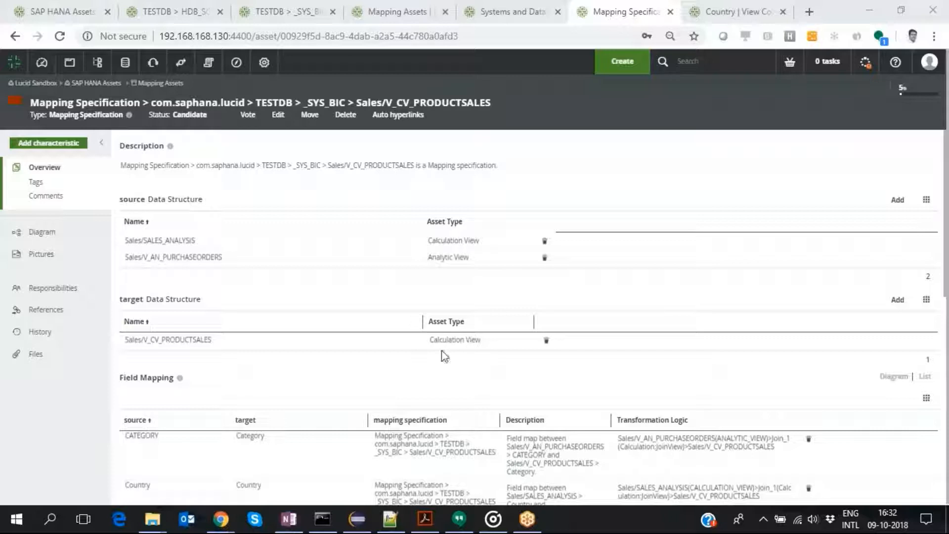
{"action": "scroll", "scroll_direction": "down", "scroll_amount": 3}
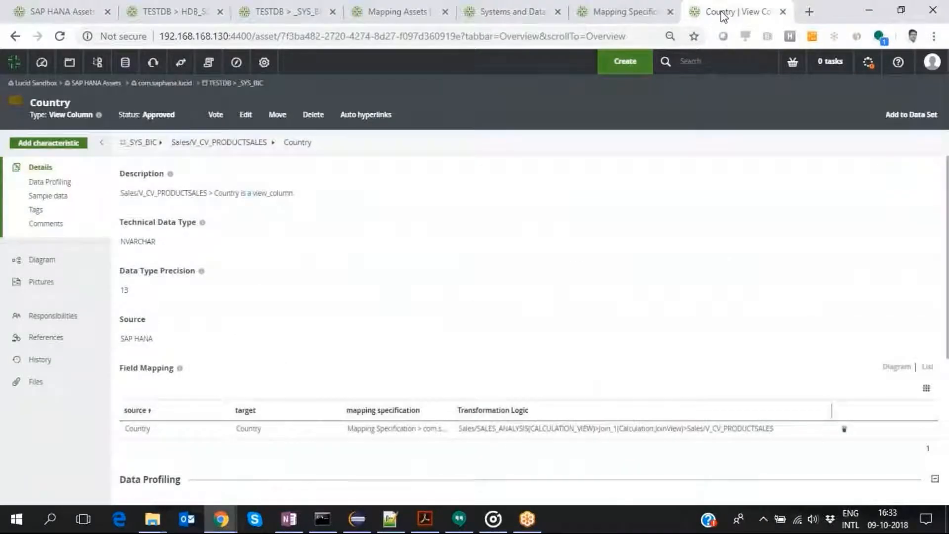
{"action": "mouse_move", "coordinate": [220, 231]}
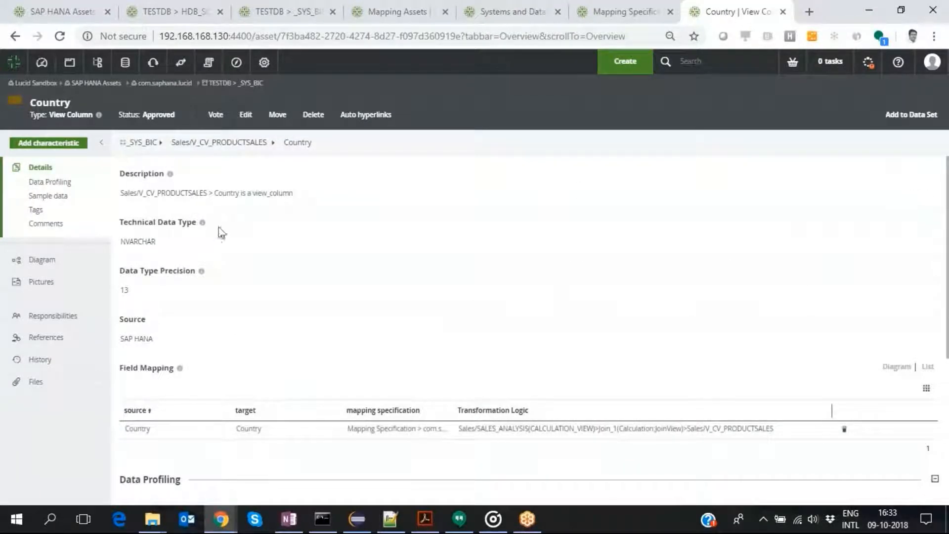
{"action": "mouse_move", "coordinate": [159, 309]}
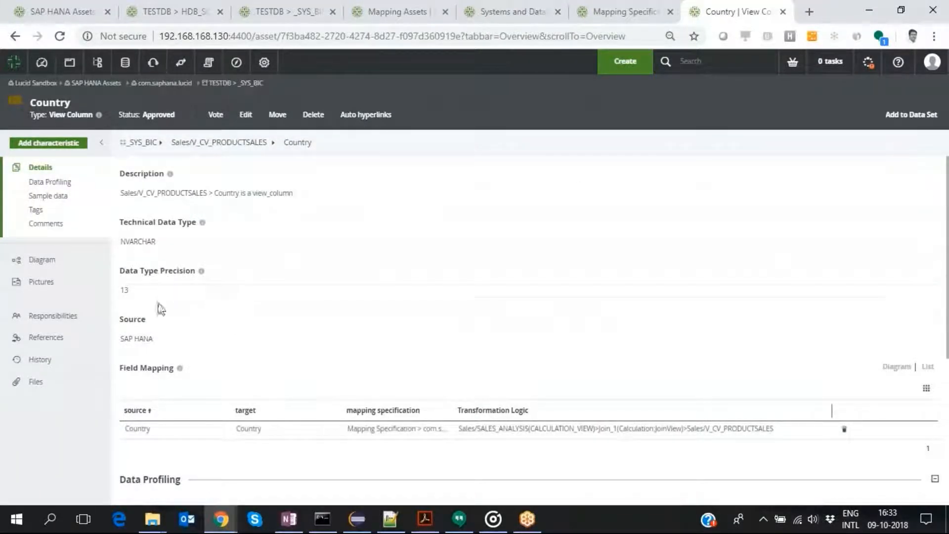
{"action": "mouse_move", "coordinate": [237, 353]}
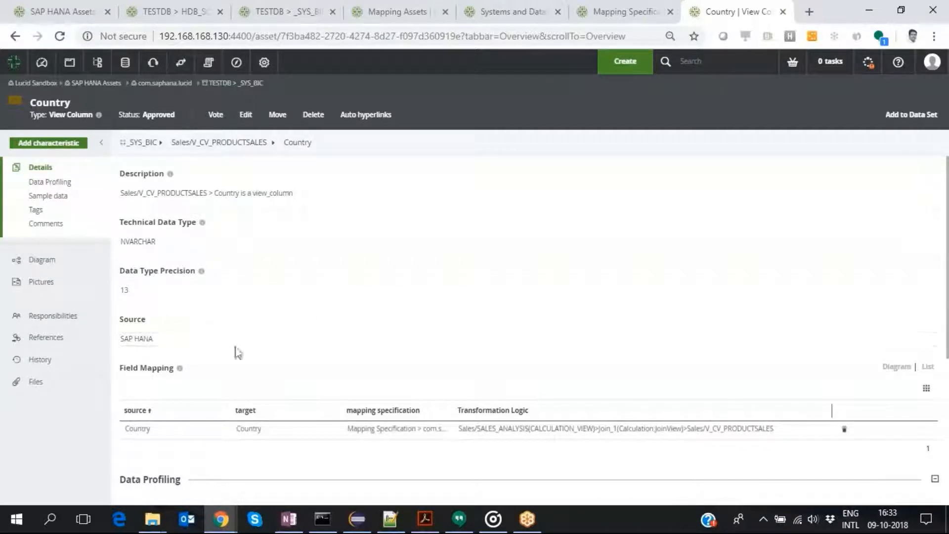
Review the Country column's Field Mapping and Data Profiling, then go to the PROCEDURE_SALES_REPORT stored procedure
{"action": "scroll", "scroll_direction": "down", "scroll_amount": 3}
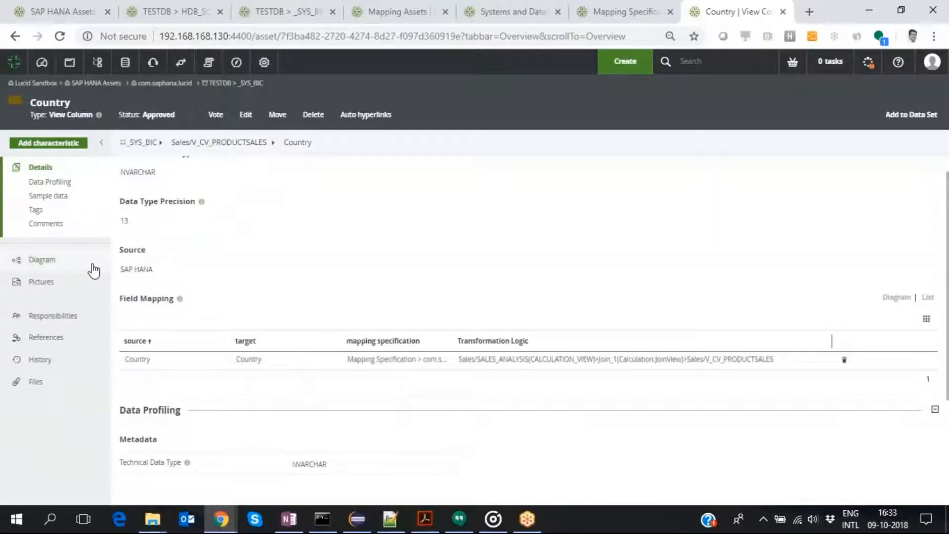
{"action": "left_click", "coordinate": [42, 260]}
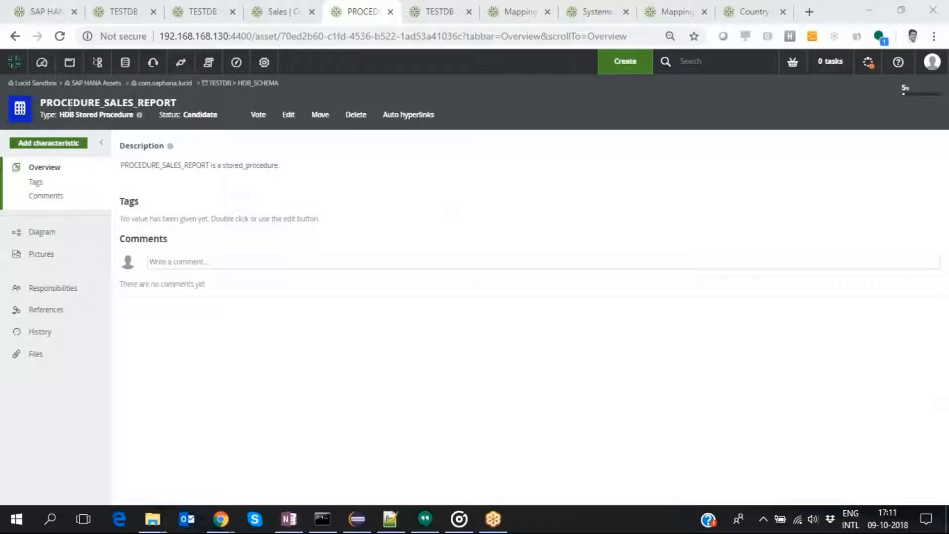
{"action": "mouse_move", "coordinate": [315, 280]}
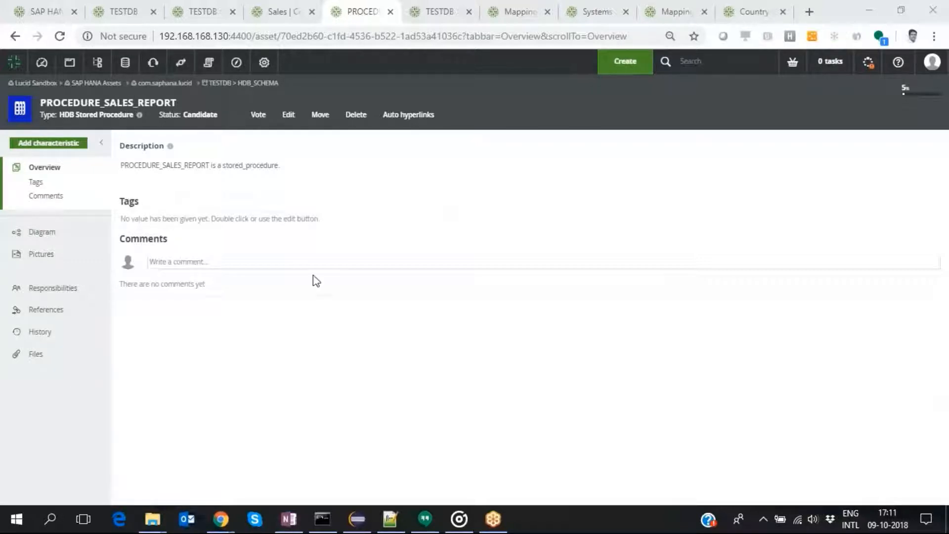
{"action": "mouse_move", "coordinate": [96, 115]}
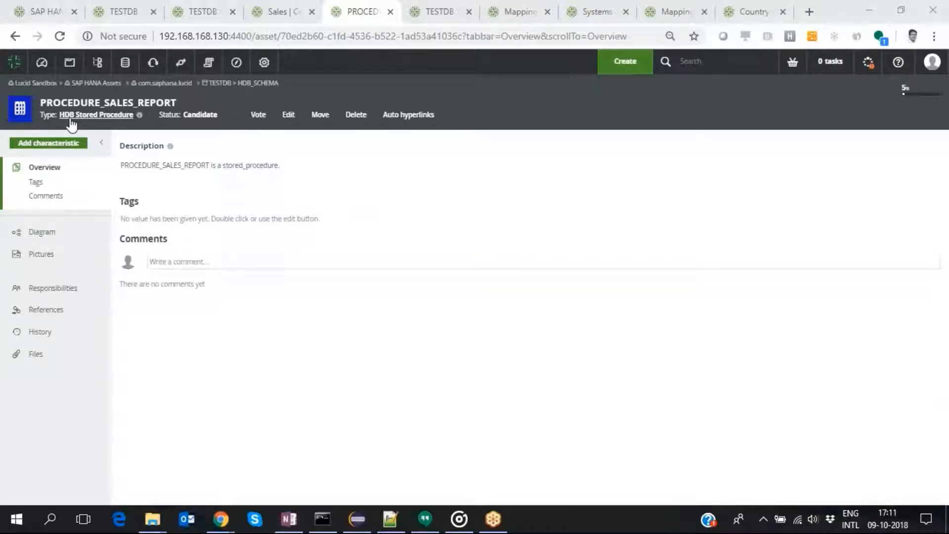
{"action": "mouse_move", "coordinate": [77, 126]}
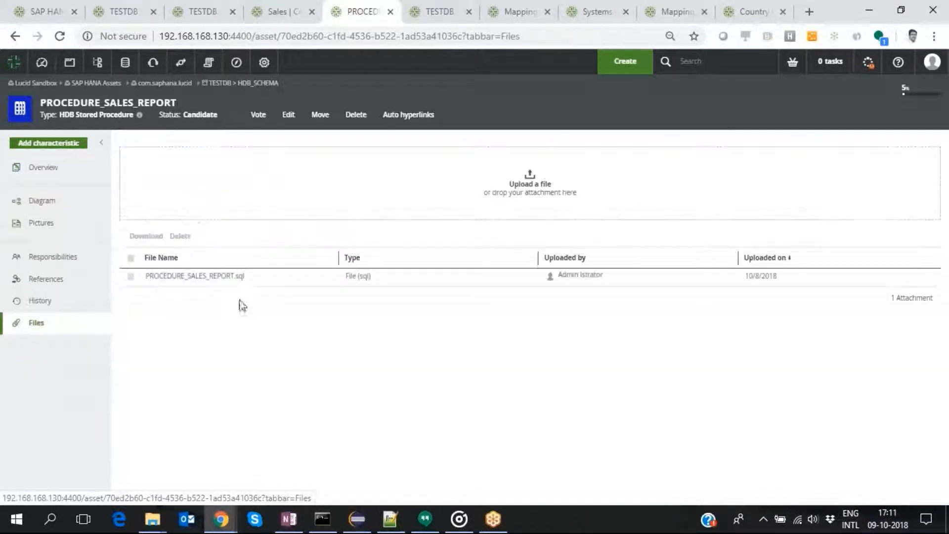
Download the attached PROCEDURE_SALES_REPORT.sql file and view it from the download bar
{"action": "left_click", "coordinate": [195, 276]}
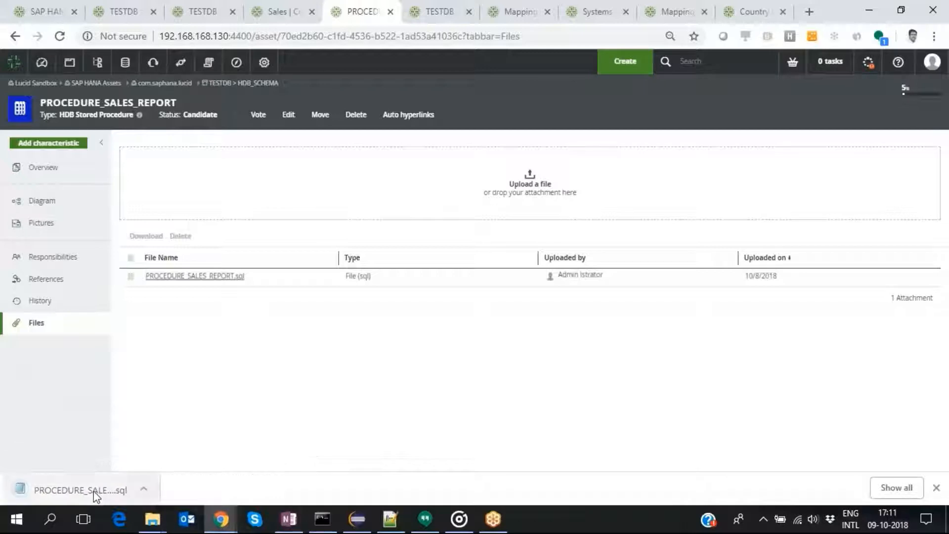
{"action": "left_click", "coordinate": [83, 489]}
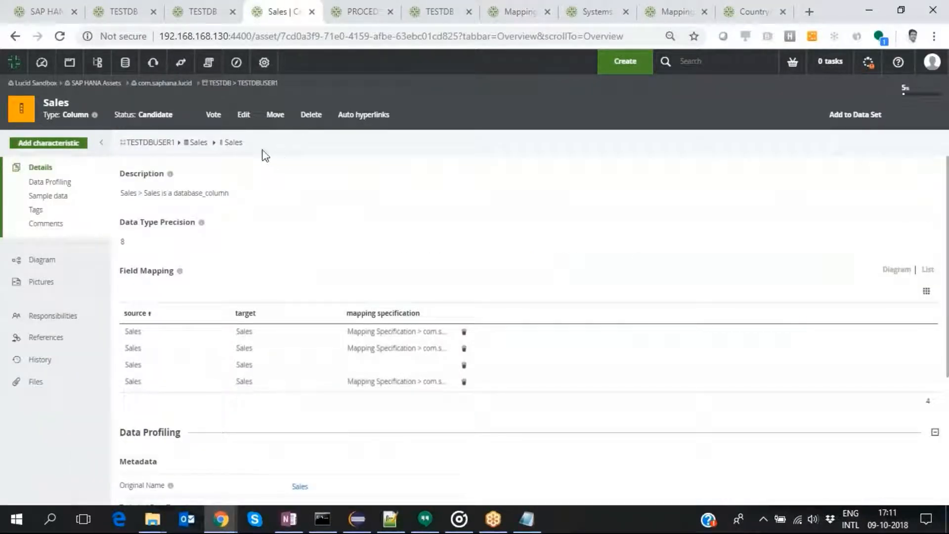
{"action": "mouse_move", "coordinate": [223, 157]}
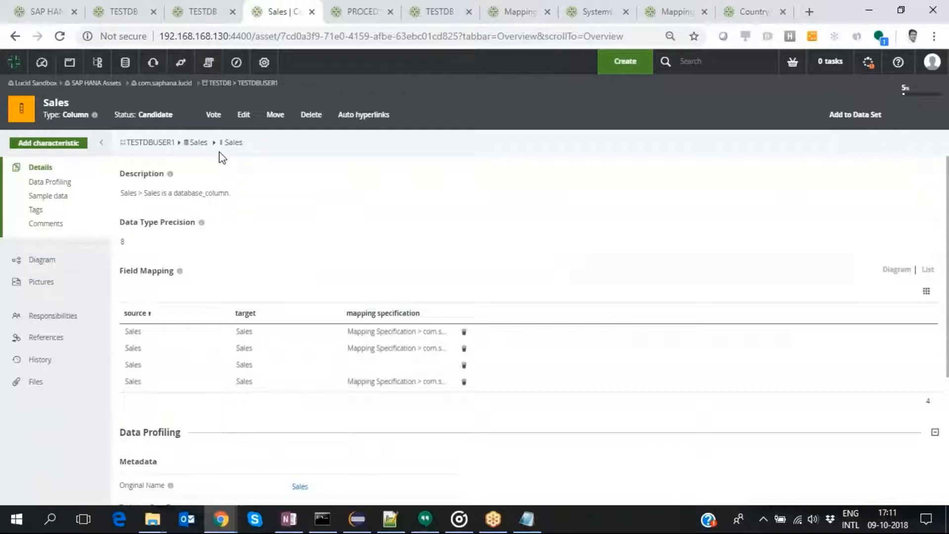
{"action": "mouse_move", "coordinate": [138, 245]}
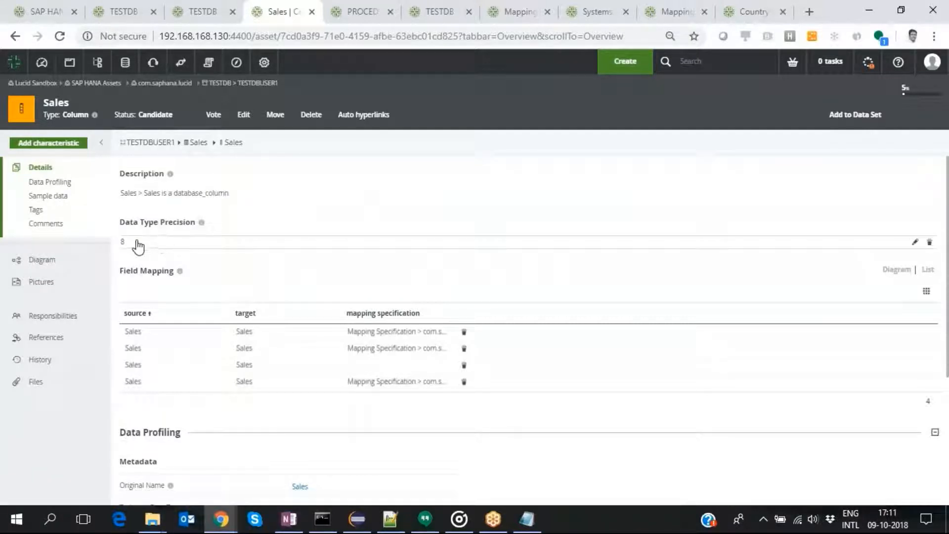
Display the HDB Technical Lineage diagram for the Sales column via the Diagram sidebar entry
{"action": "scroll", "scroll_direction": "down", "scroll_amount": 3}
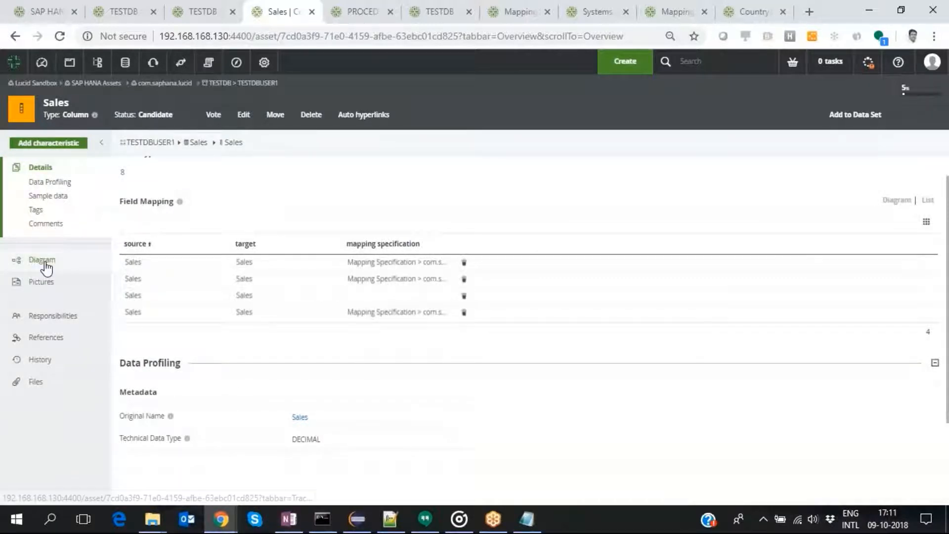
{"action": "left_click", "coordinate": [41, 259]}
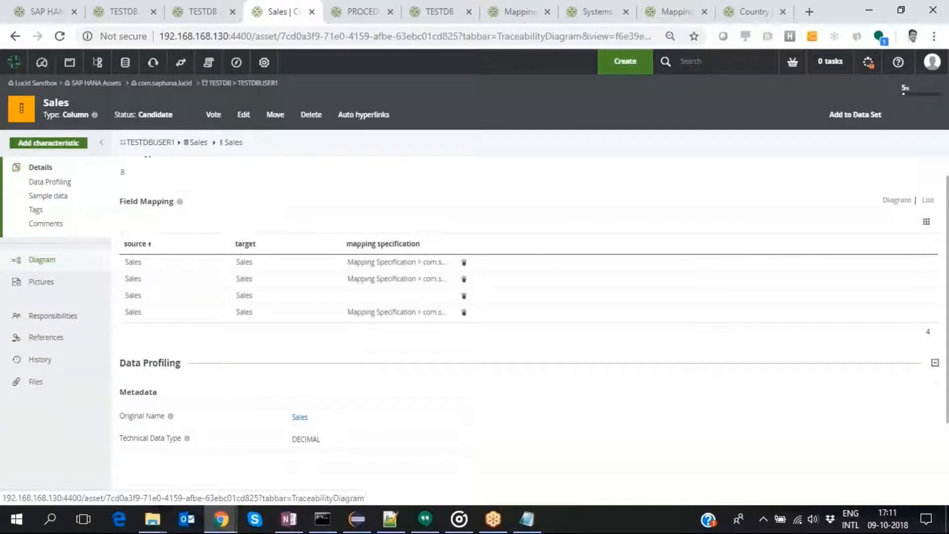
{"action": "left_click", "coordinate": [41, 259]}
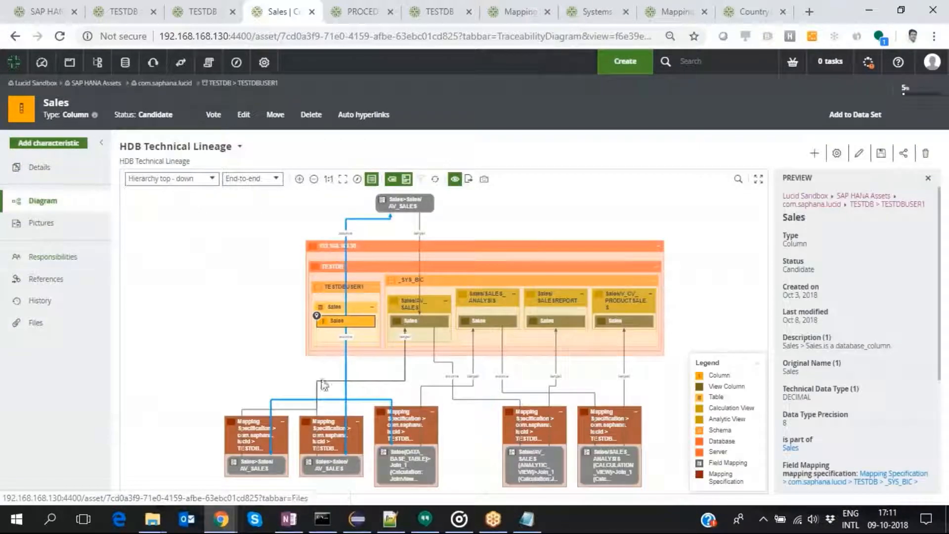